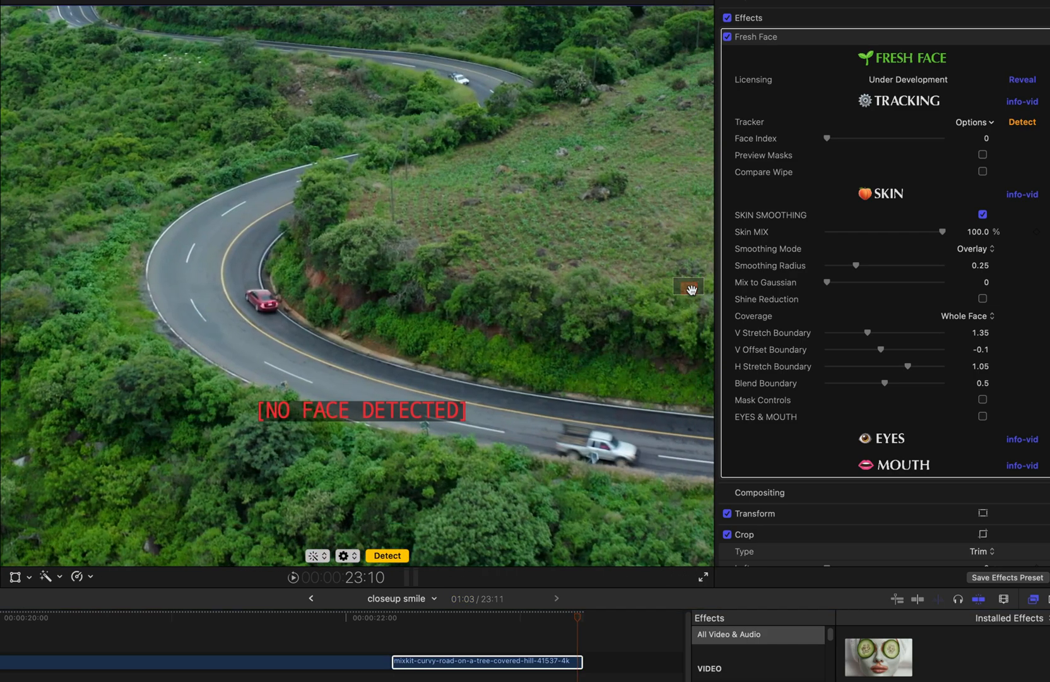
Step: Select the close-up face clip in the timeline to show it in the viewer
click(982, 155)
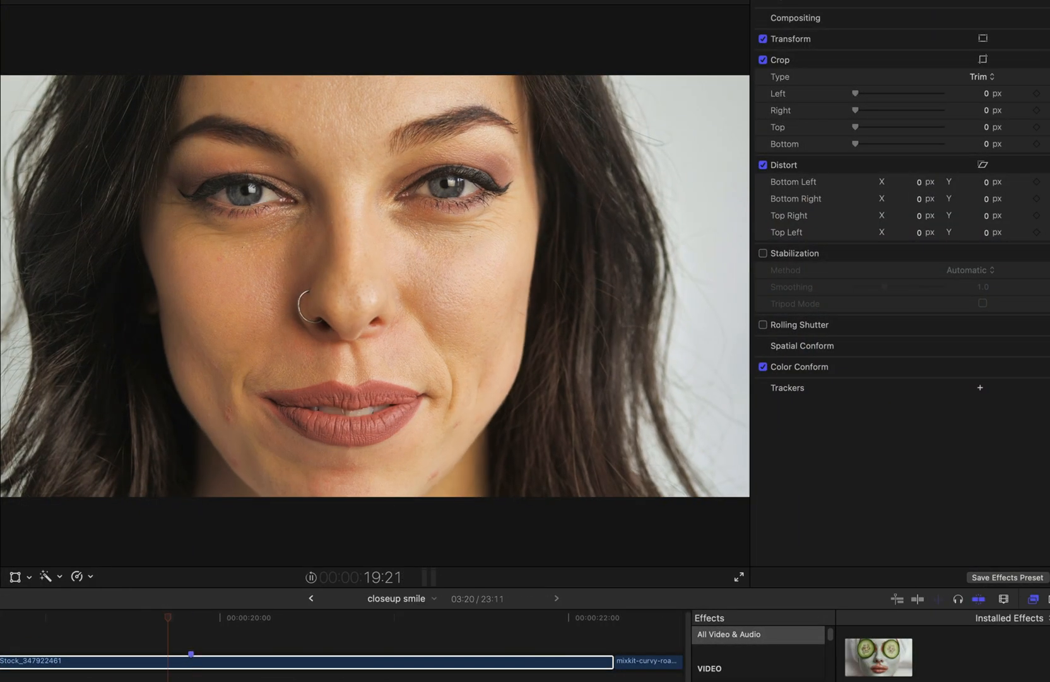
Step: Apply Fresh Face to the close-up clip and enable Preview Masks
click(365, 667)
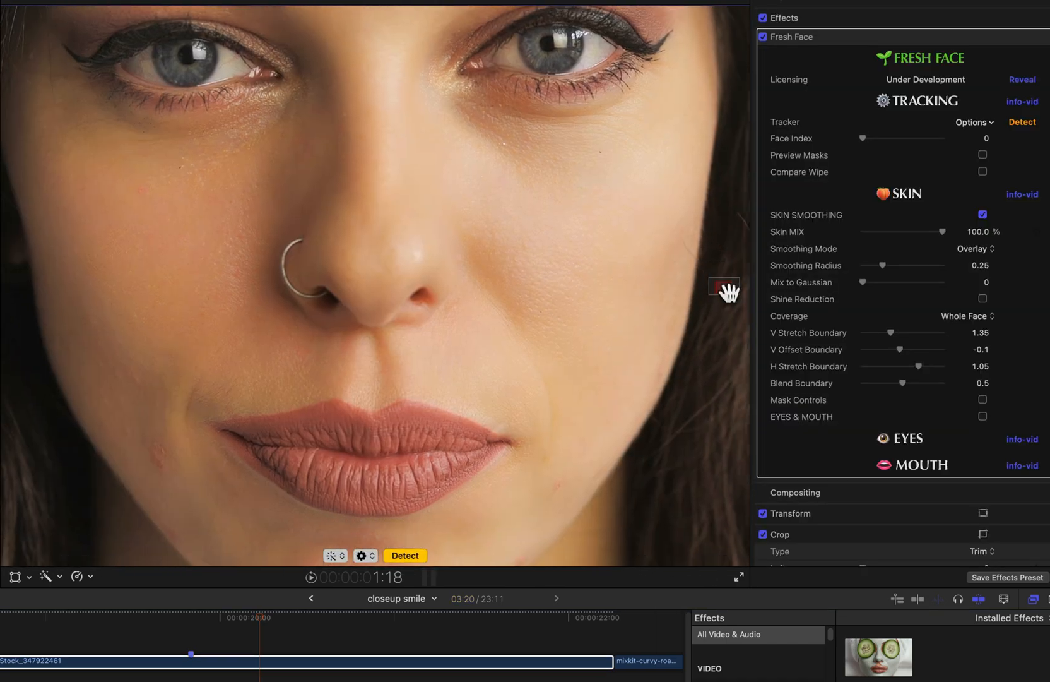
click(983, 416)
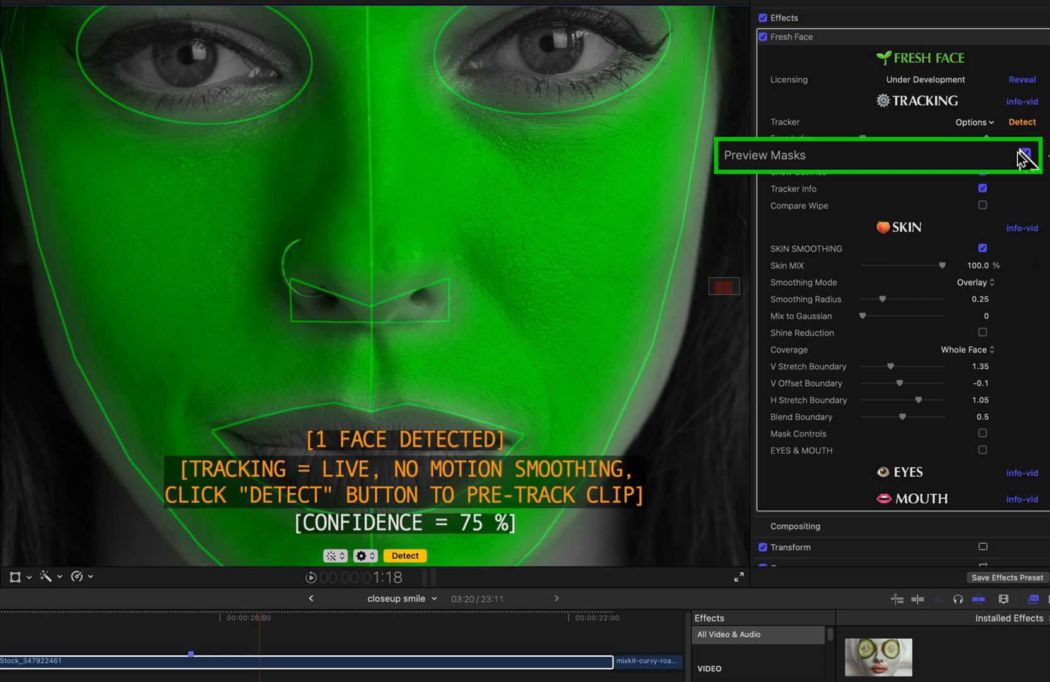
click(1026, 154)
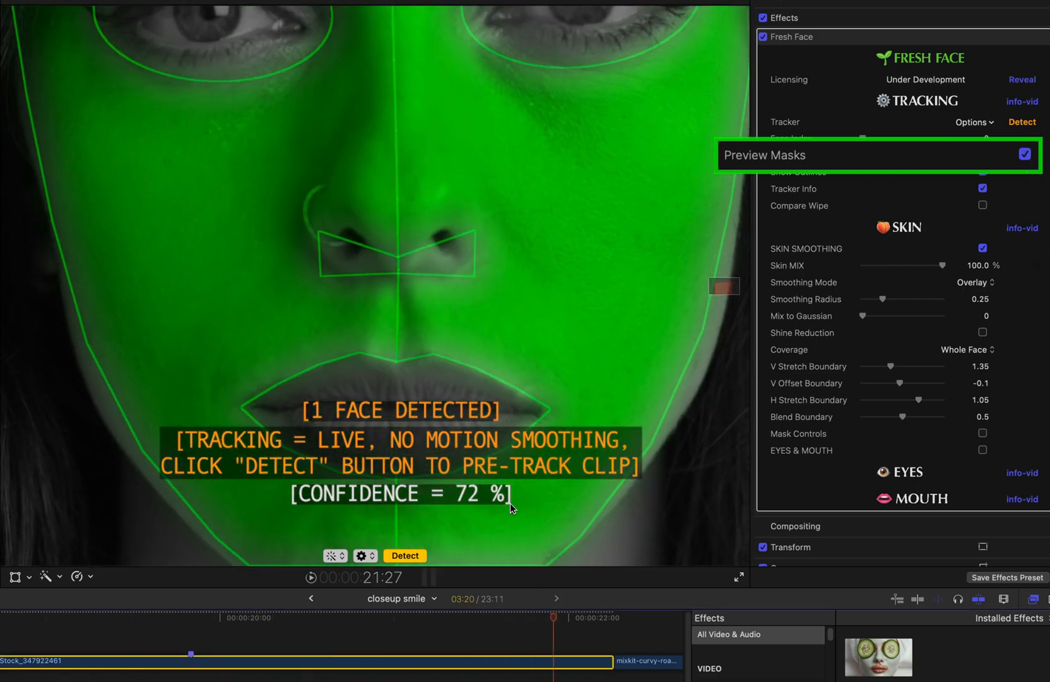
click(413, 617)
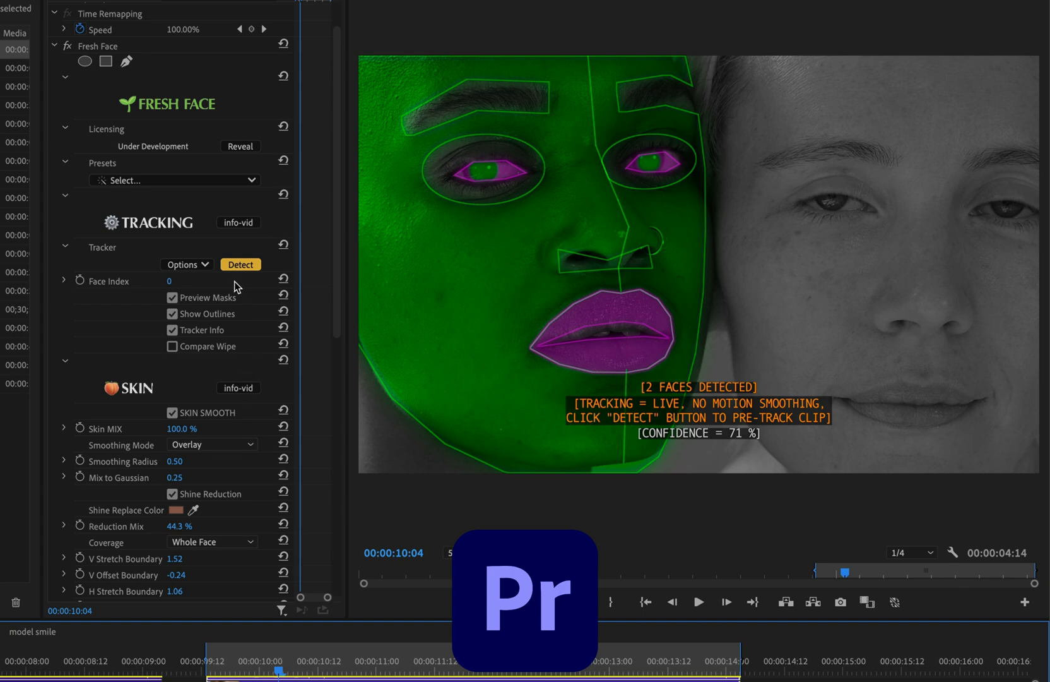
Step: Turn off Preview Masks and run Detect to pre-track both faces across the clip
click(173, 298)
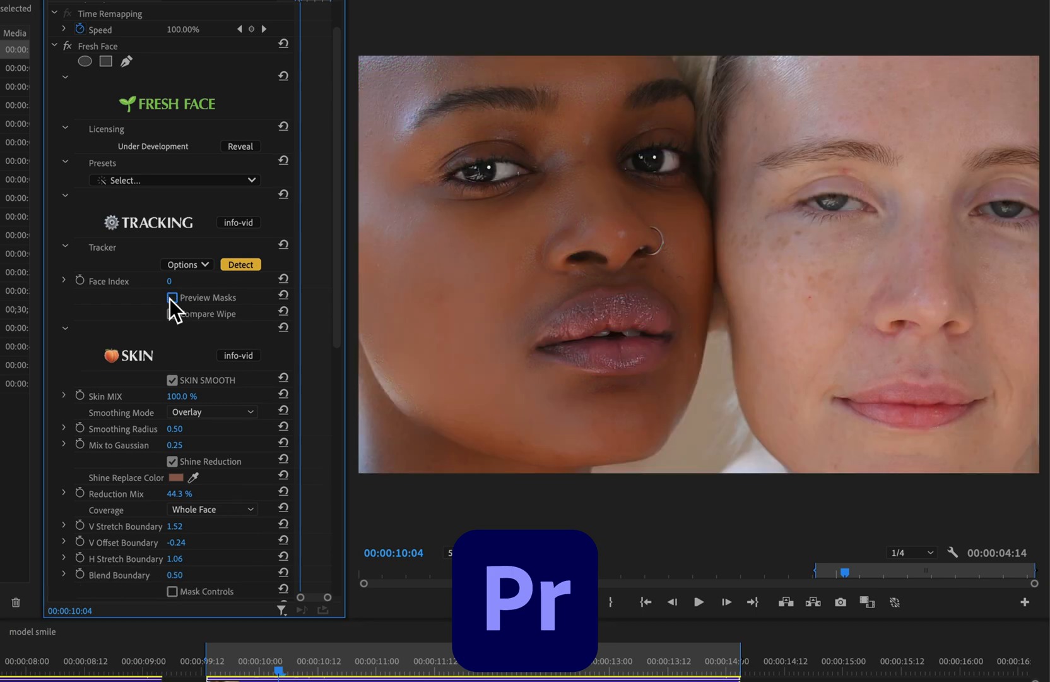
click(171, 297)
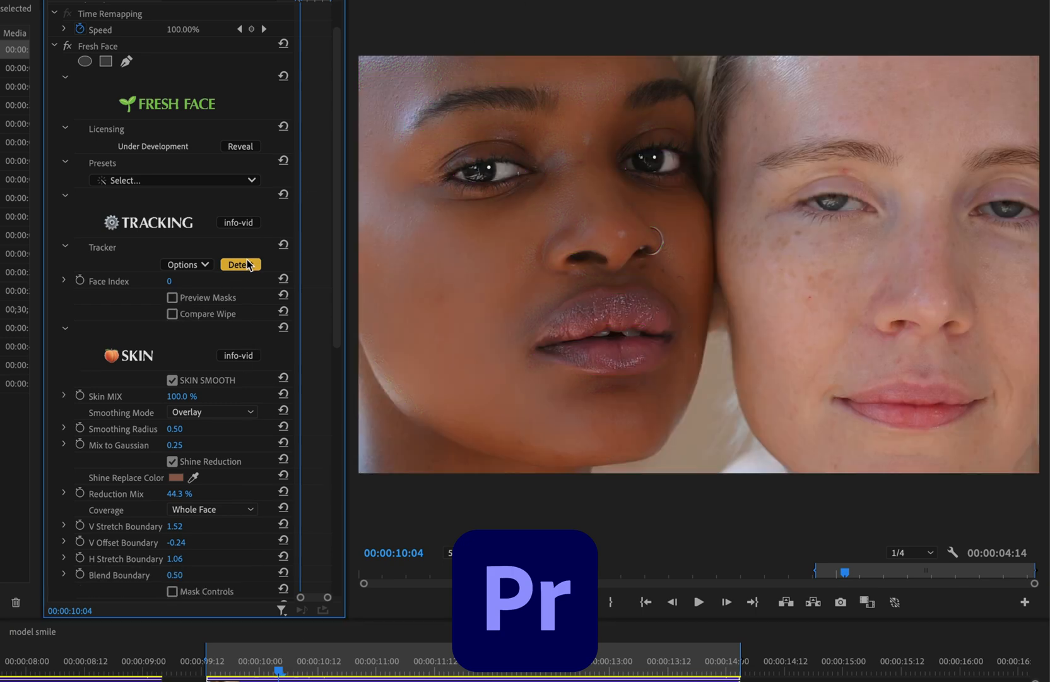
click(239, 264)
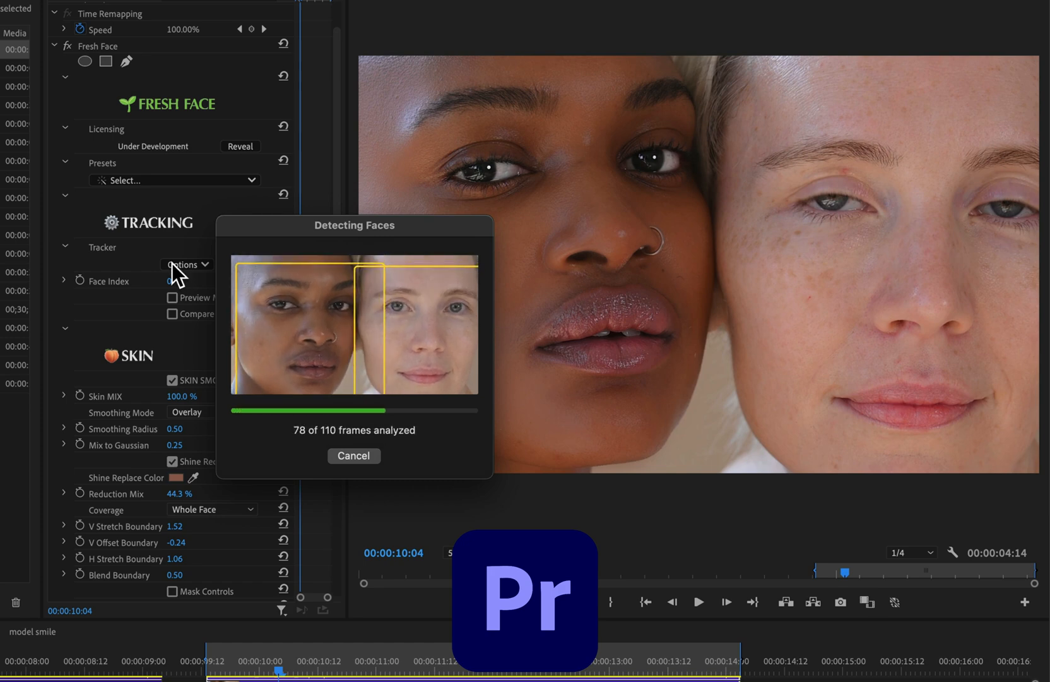
click(353, 455)
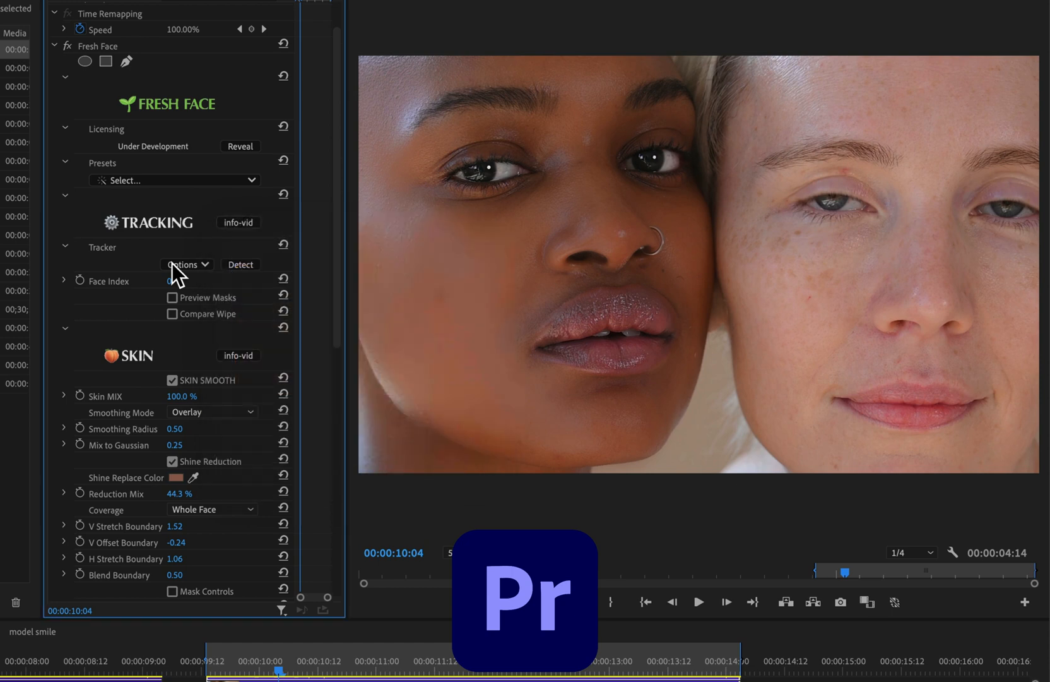
mouse_move(301, 590)
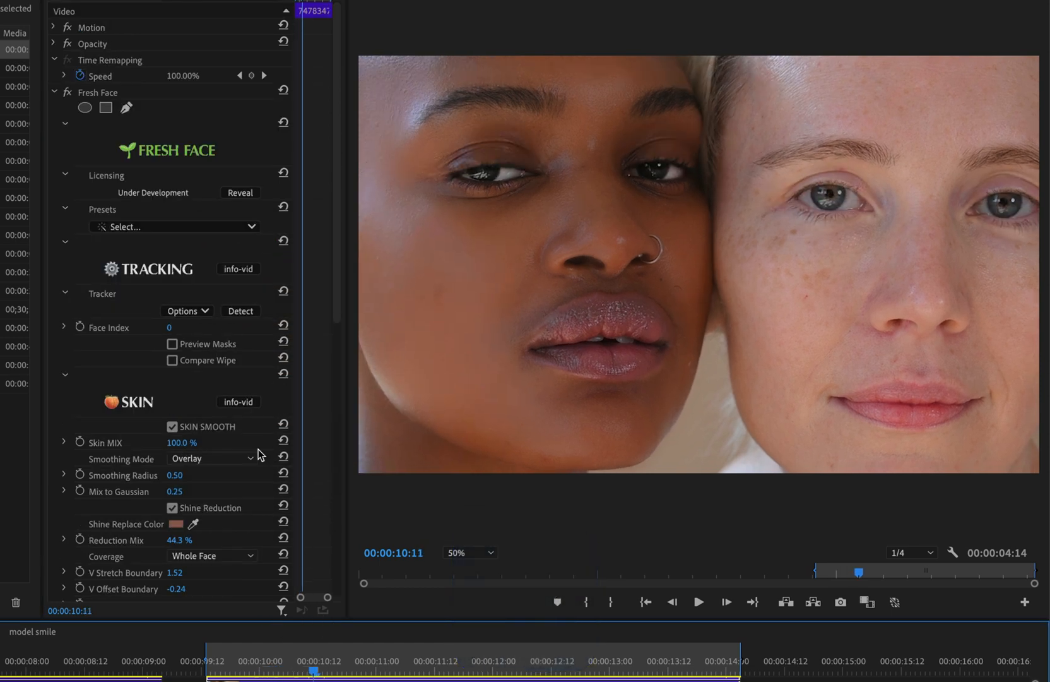
Step: Re-enable Preview Masks and play the clip to confirm pre-tracked, smoothed tracking
click(172, 344)
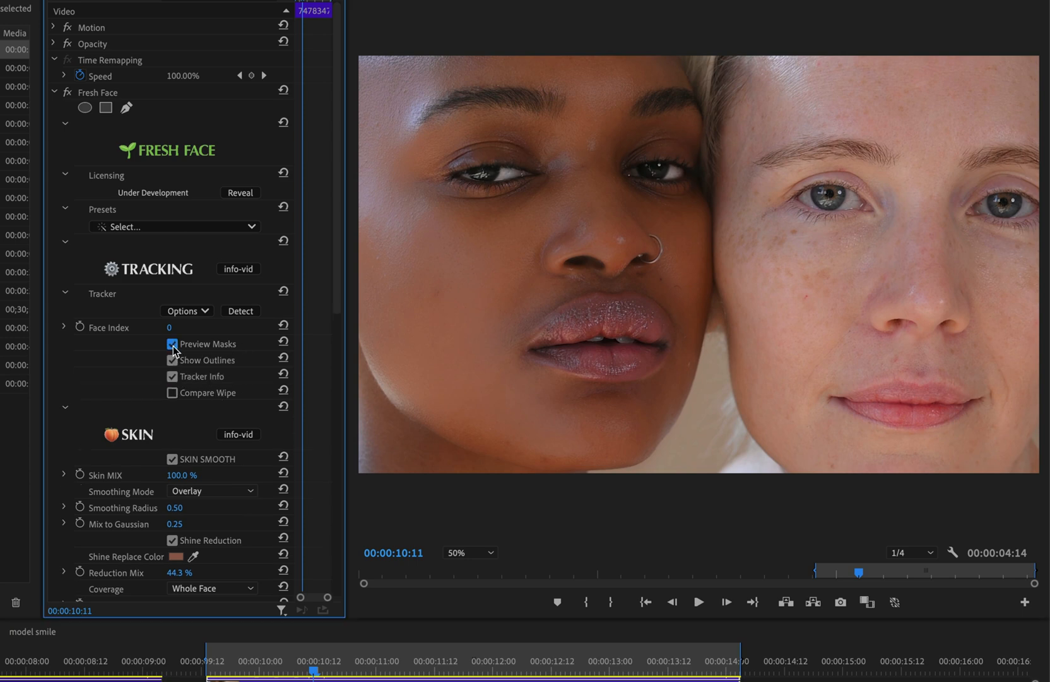
click(173, 343)
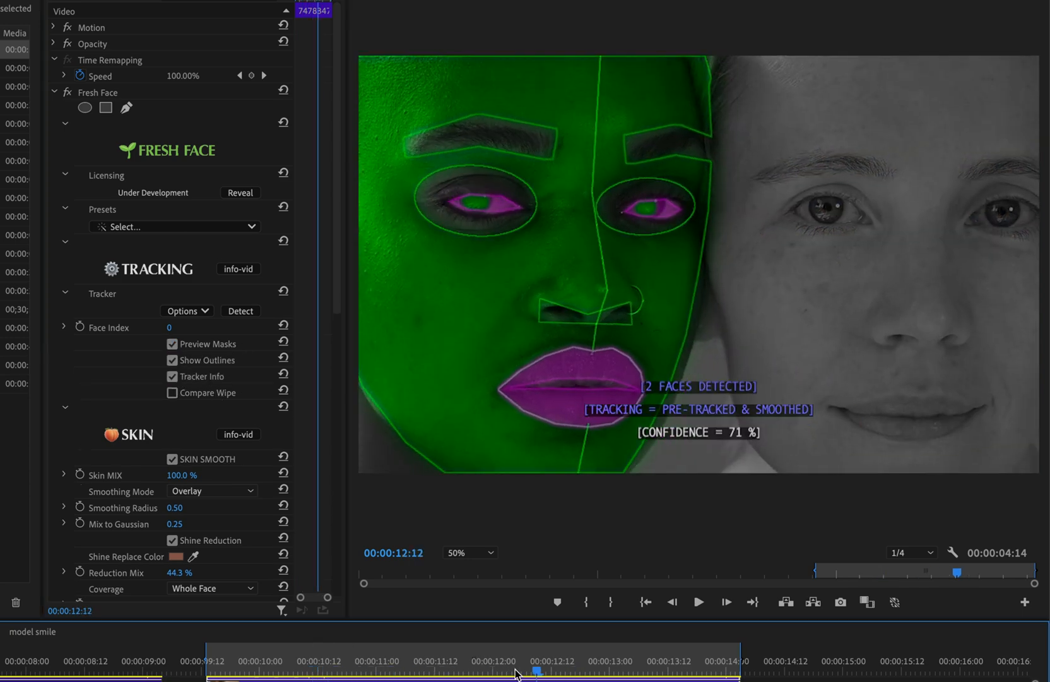
click(435, 671)
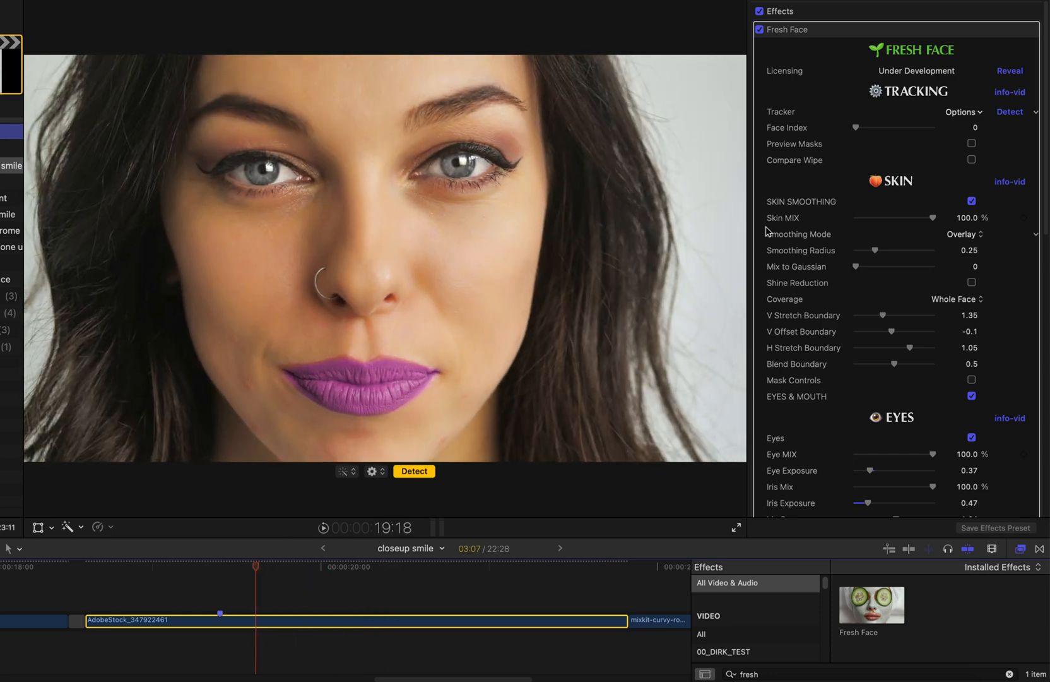
Step: Hide the masks, run Detect on the close-up clip, then show masks again
click(971, 143)
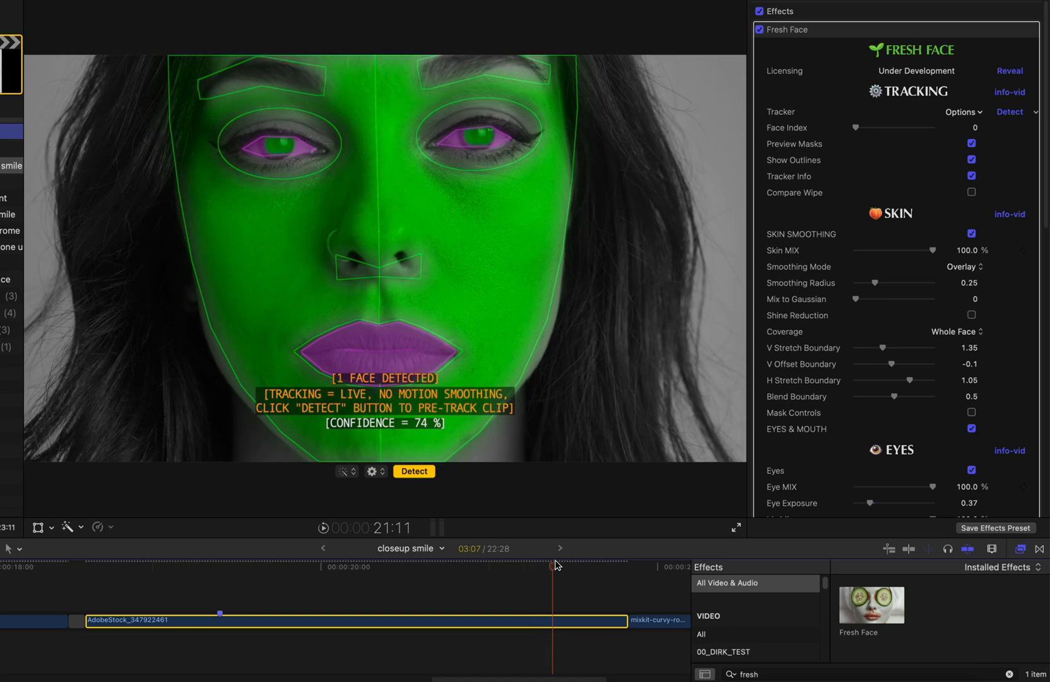
click(250, 566)
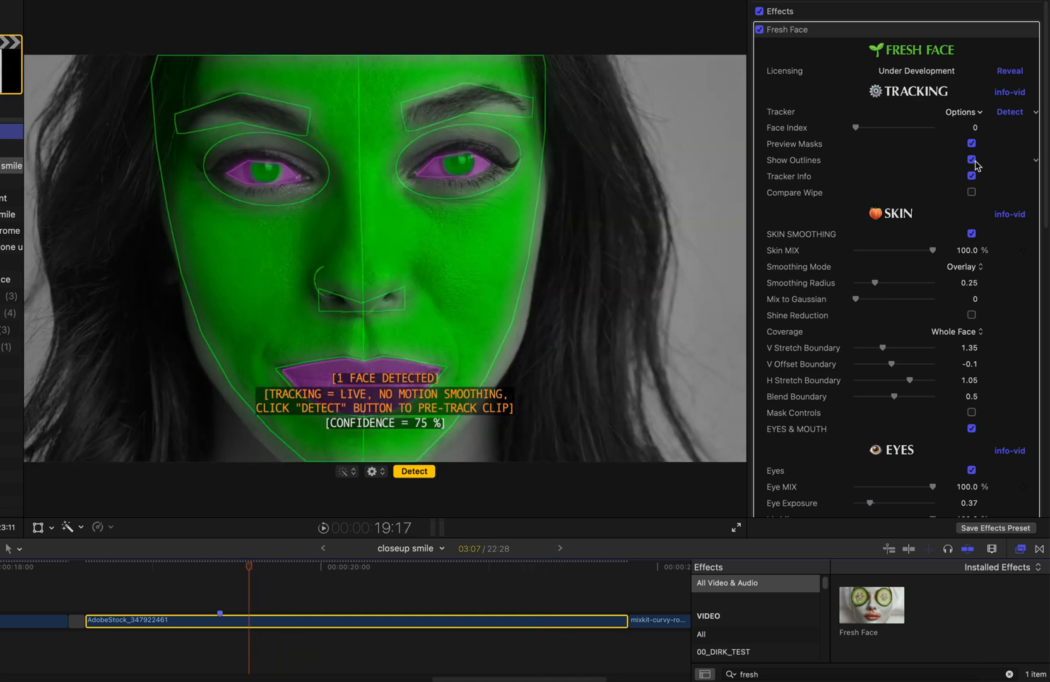
click(970, 143)
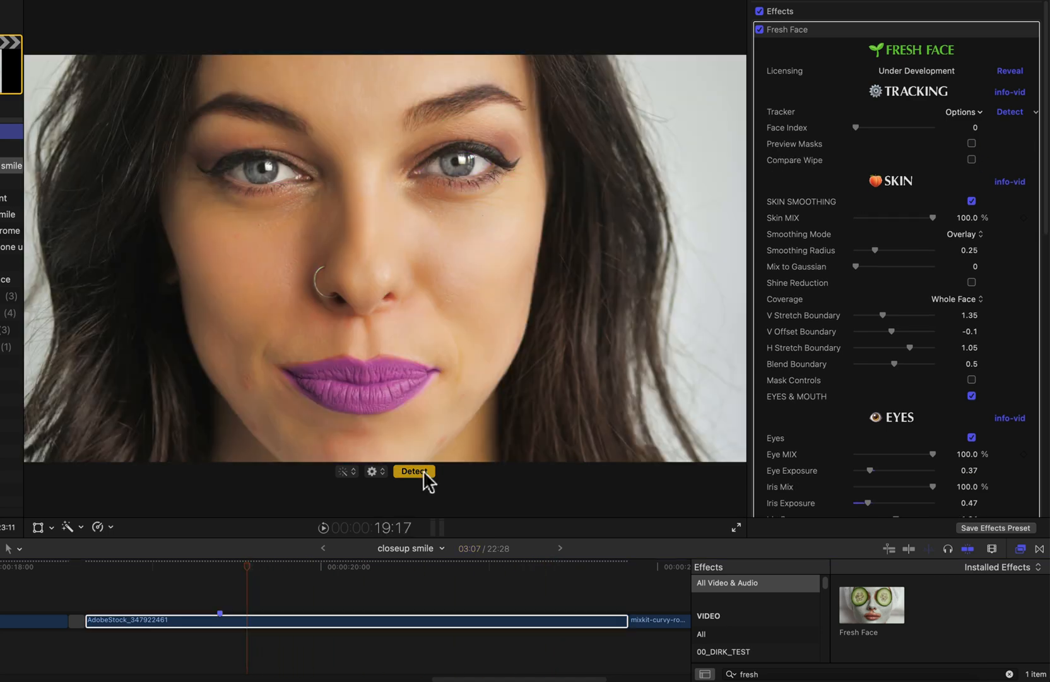
click(414, 470)
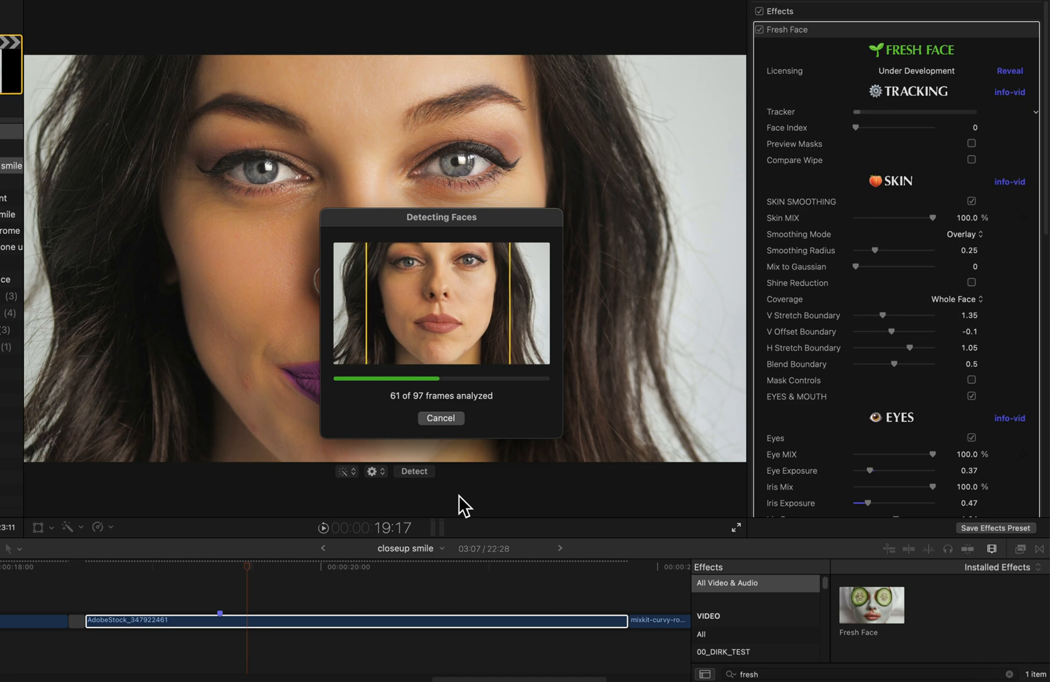
click(440, 418)
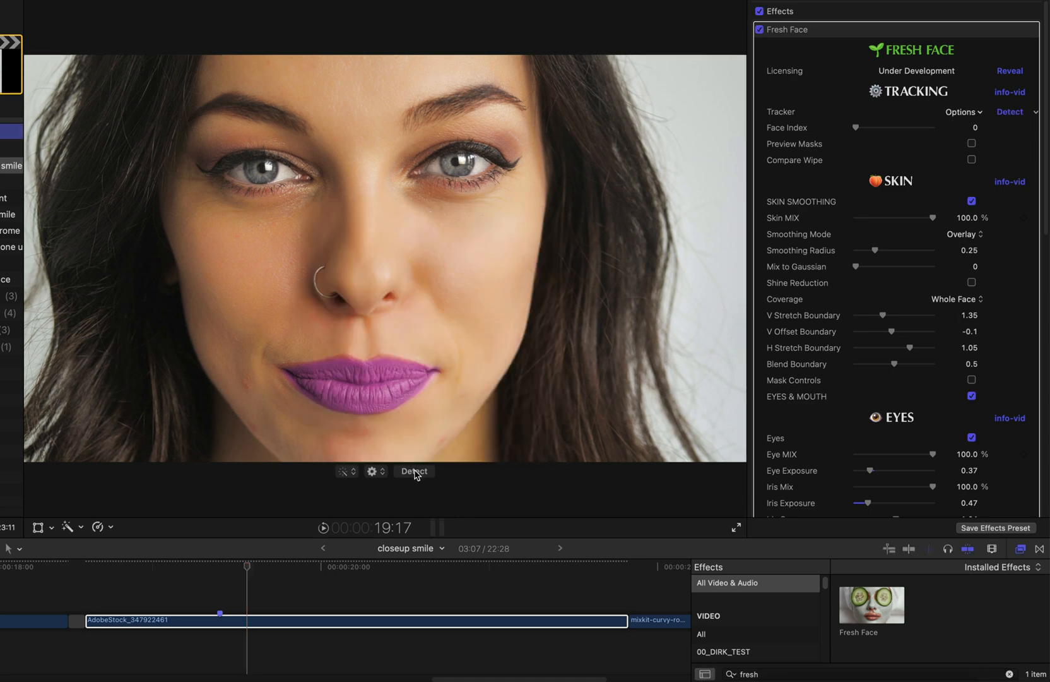
click(971, 144)
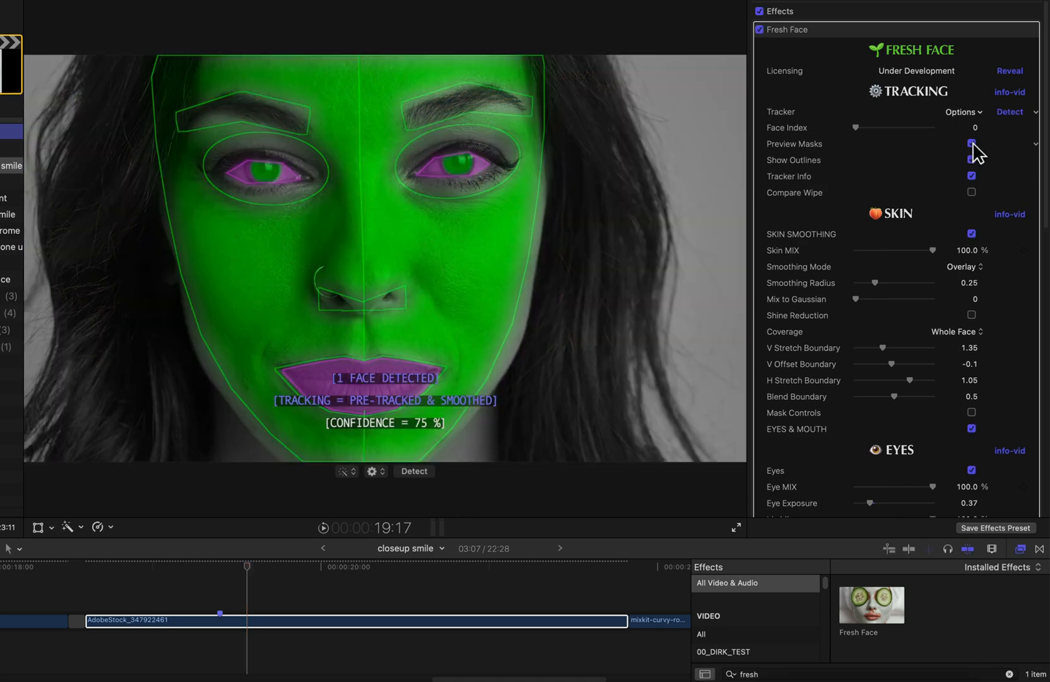
click(970, 143)
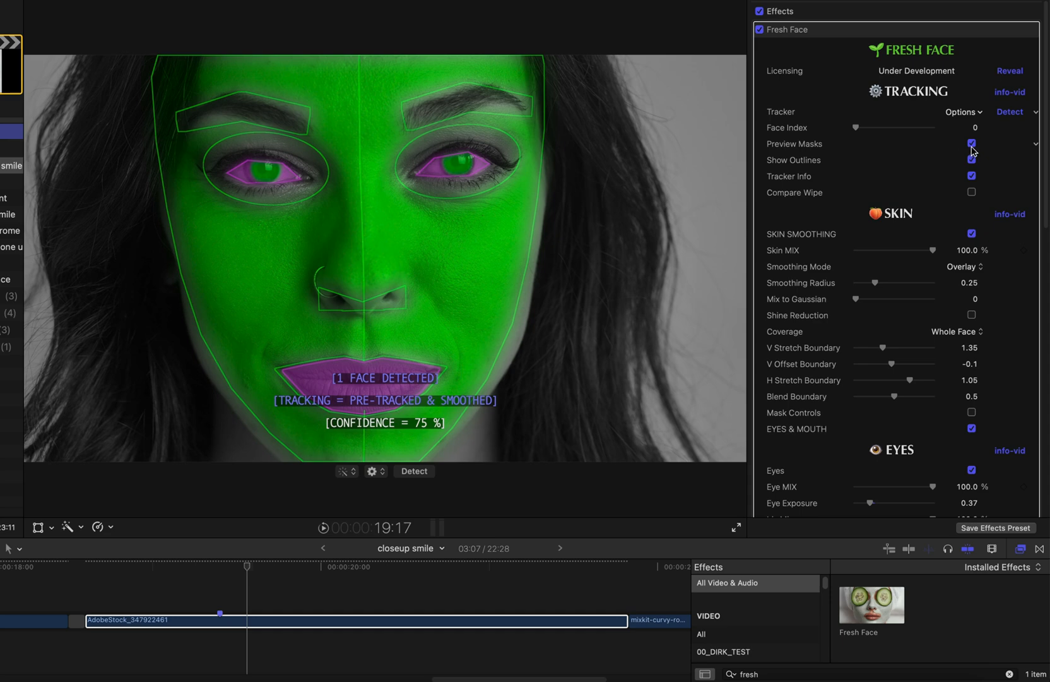
Step: Hide the masks, choose a Gap Reduction value in Tracker Options, and reselect the clip
click(971, 143)
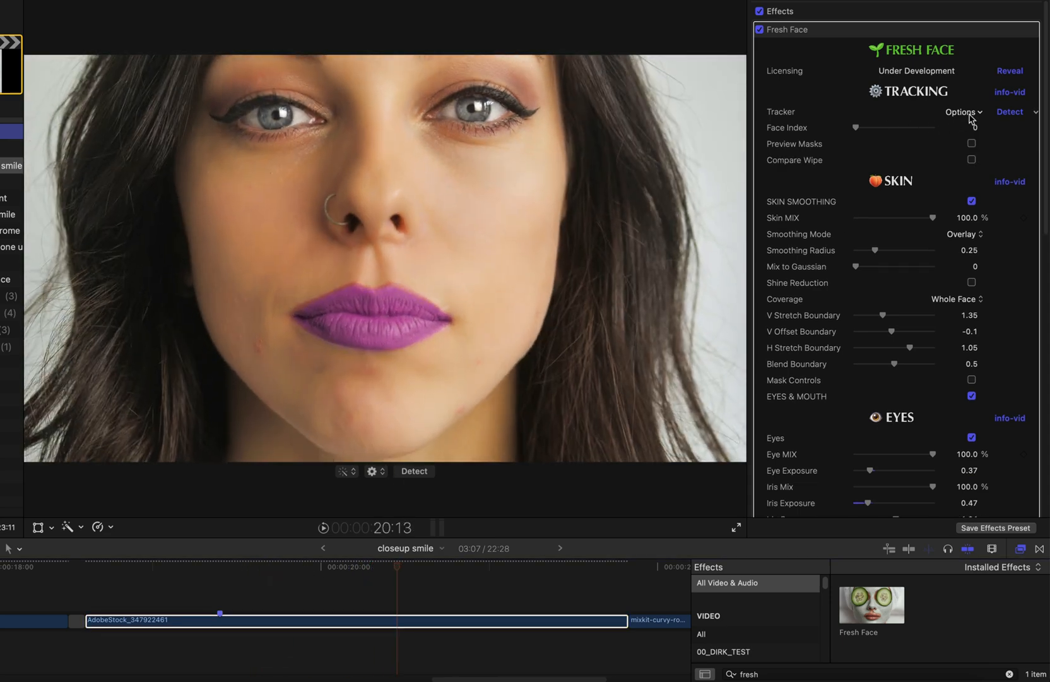
click(962, 111)
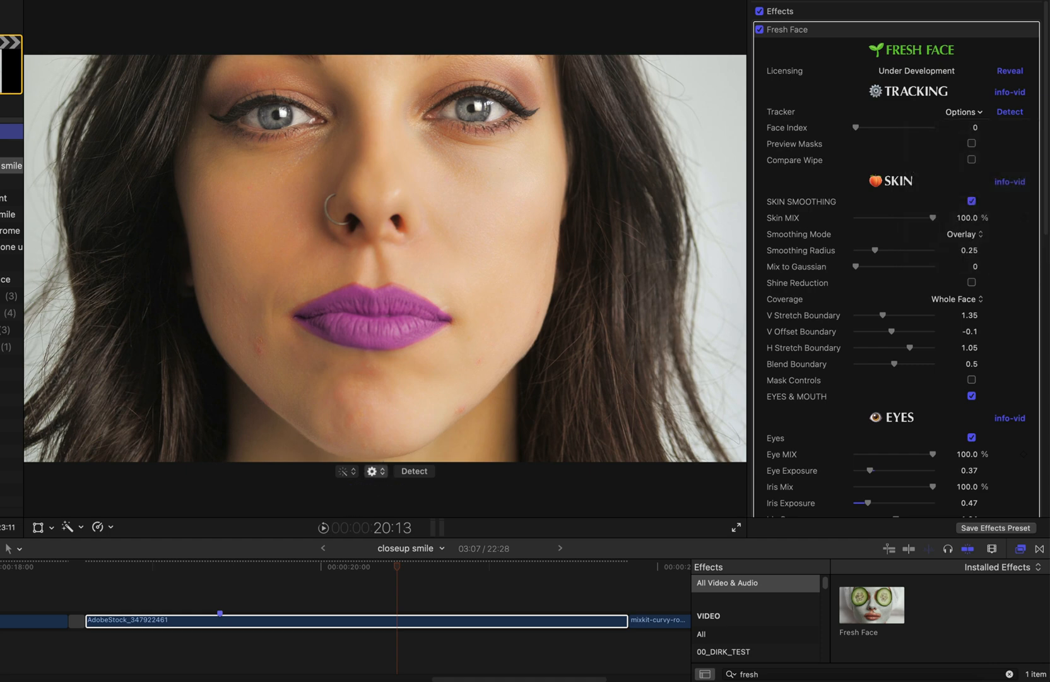
click(372, 470)
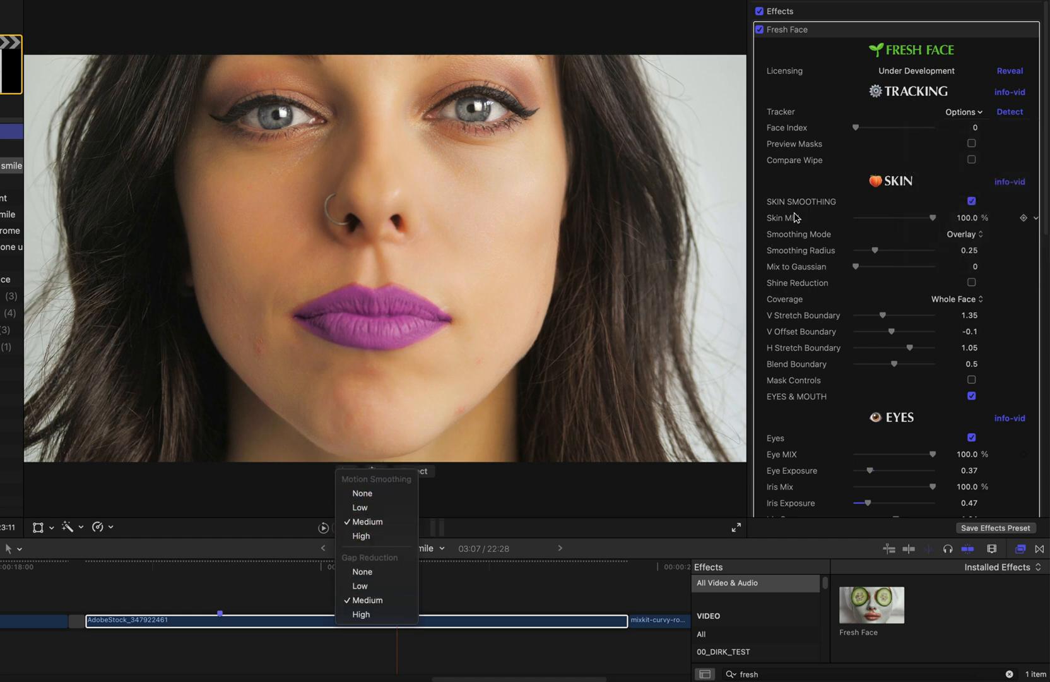
click(962, 112)
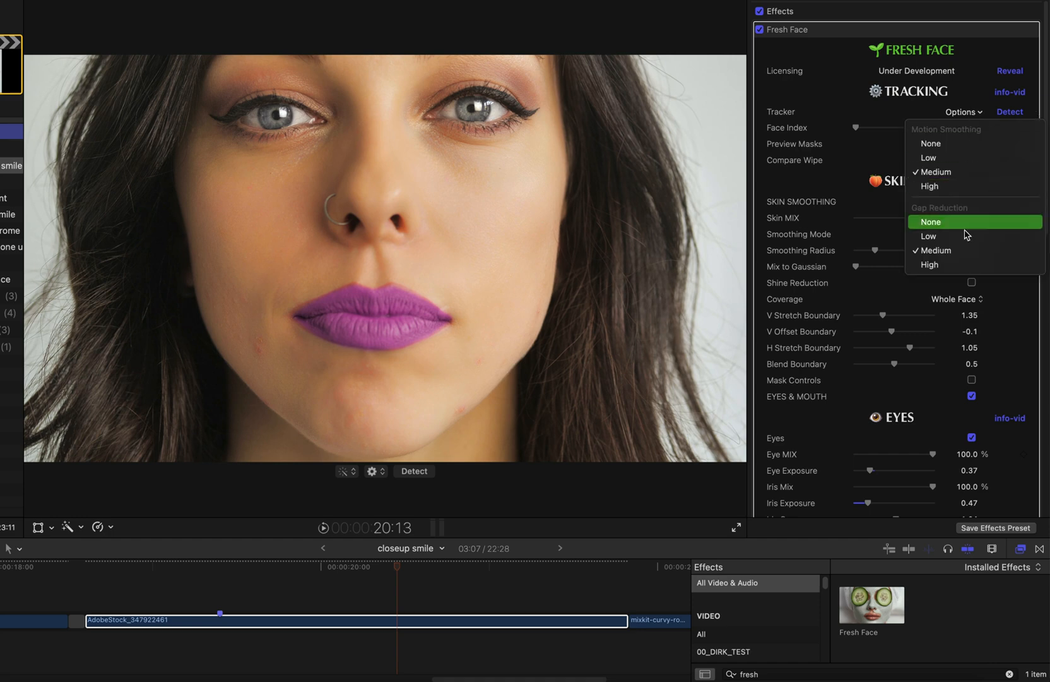
mouse_move(883, 130)
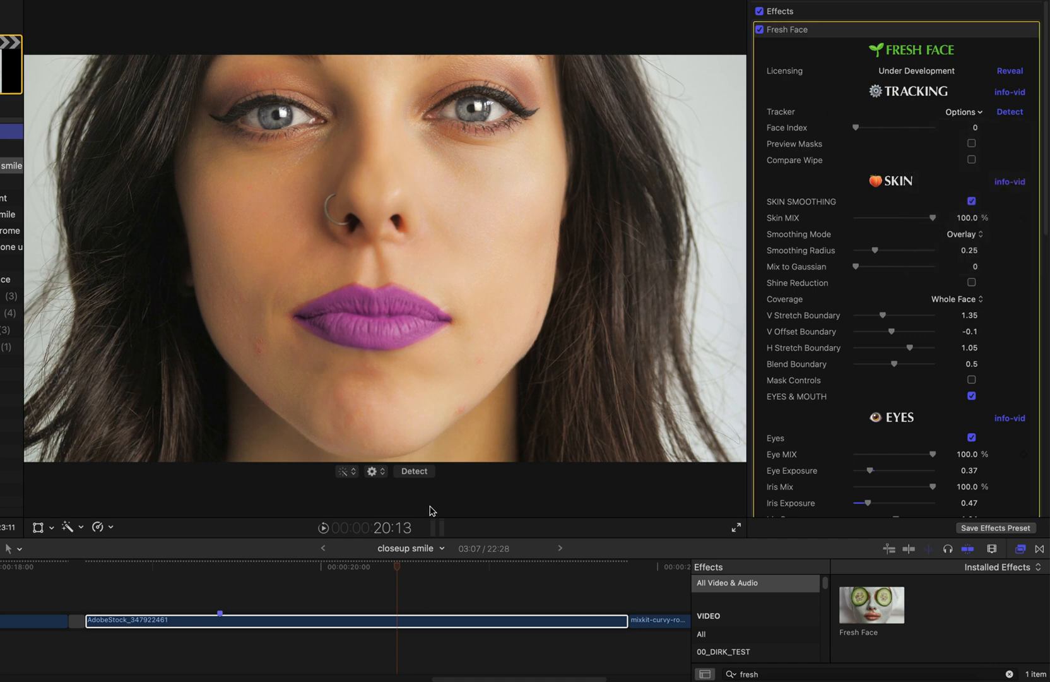
click(401, 570)
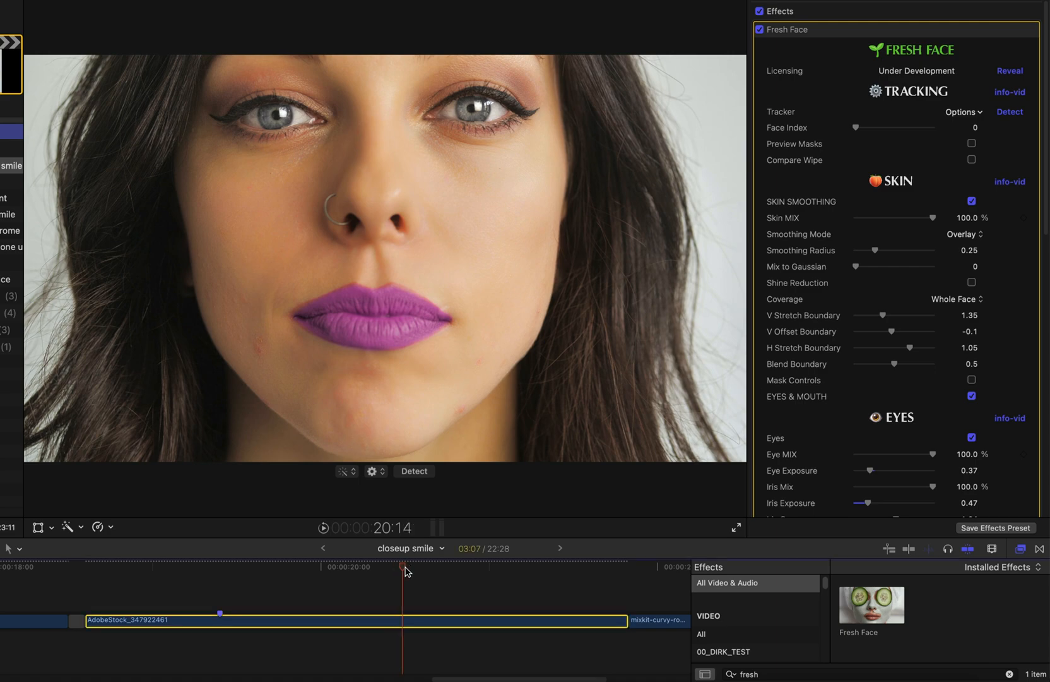
click(183, 557)
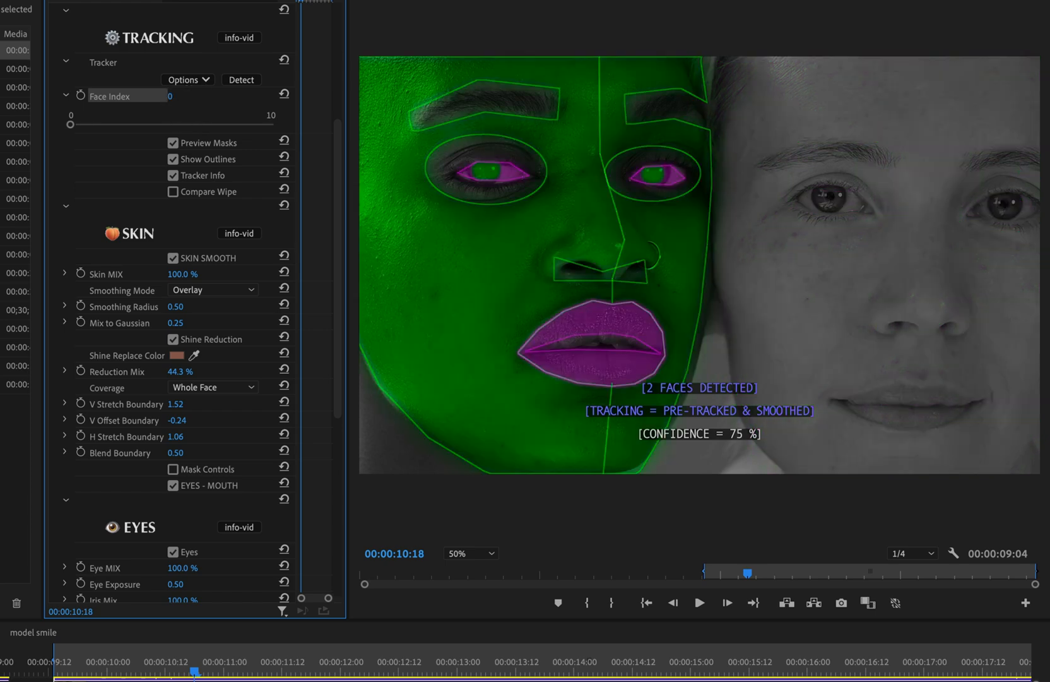
Step: Scroll Effect Controls down to the Fresh Face EYES and MOUTH sections
scroll(down, 3)
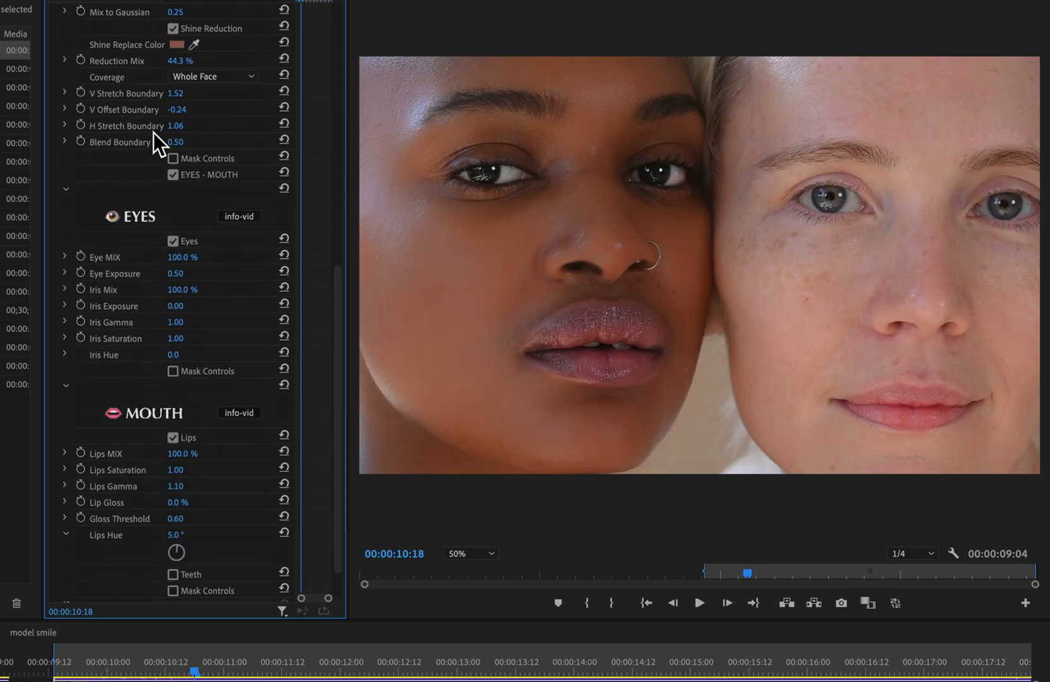